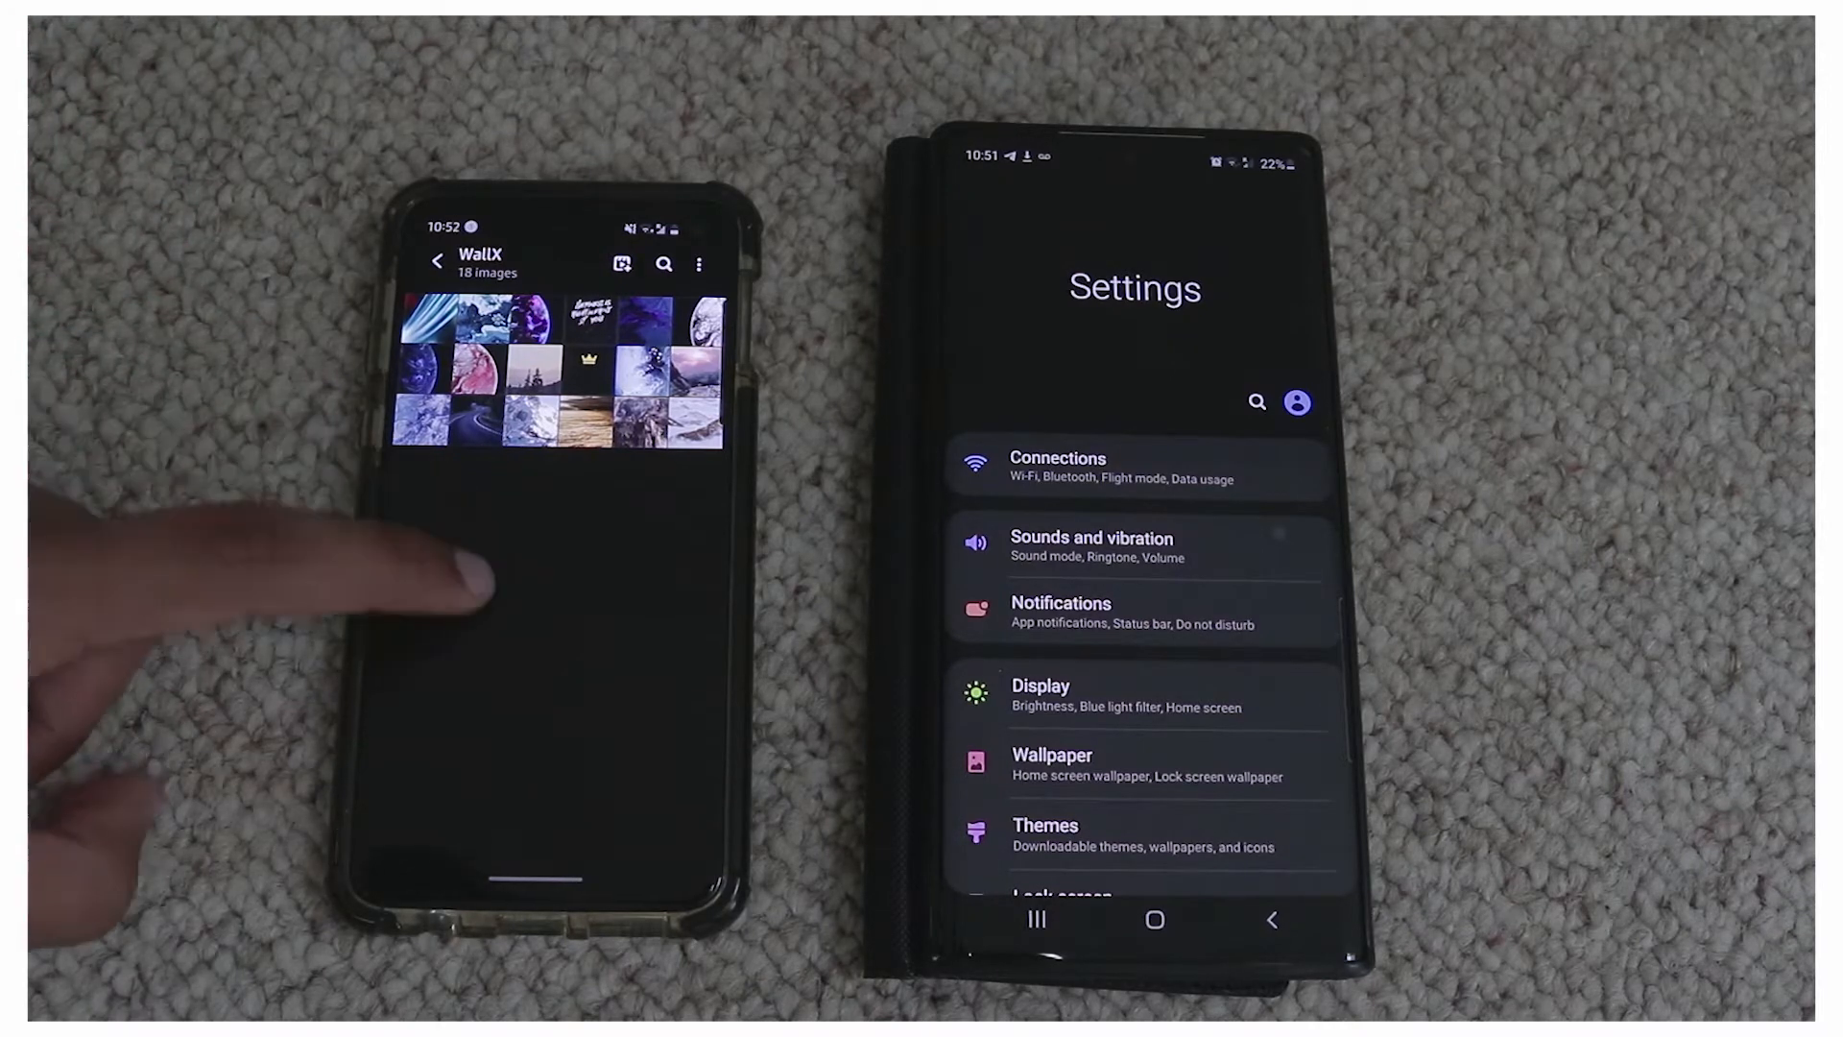
# - Select one WallX album image and bring up its share sheet offering Quick Share
pyautogui.scroll(-3)
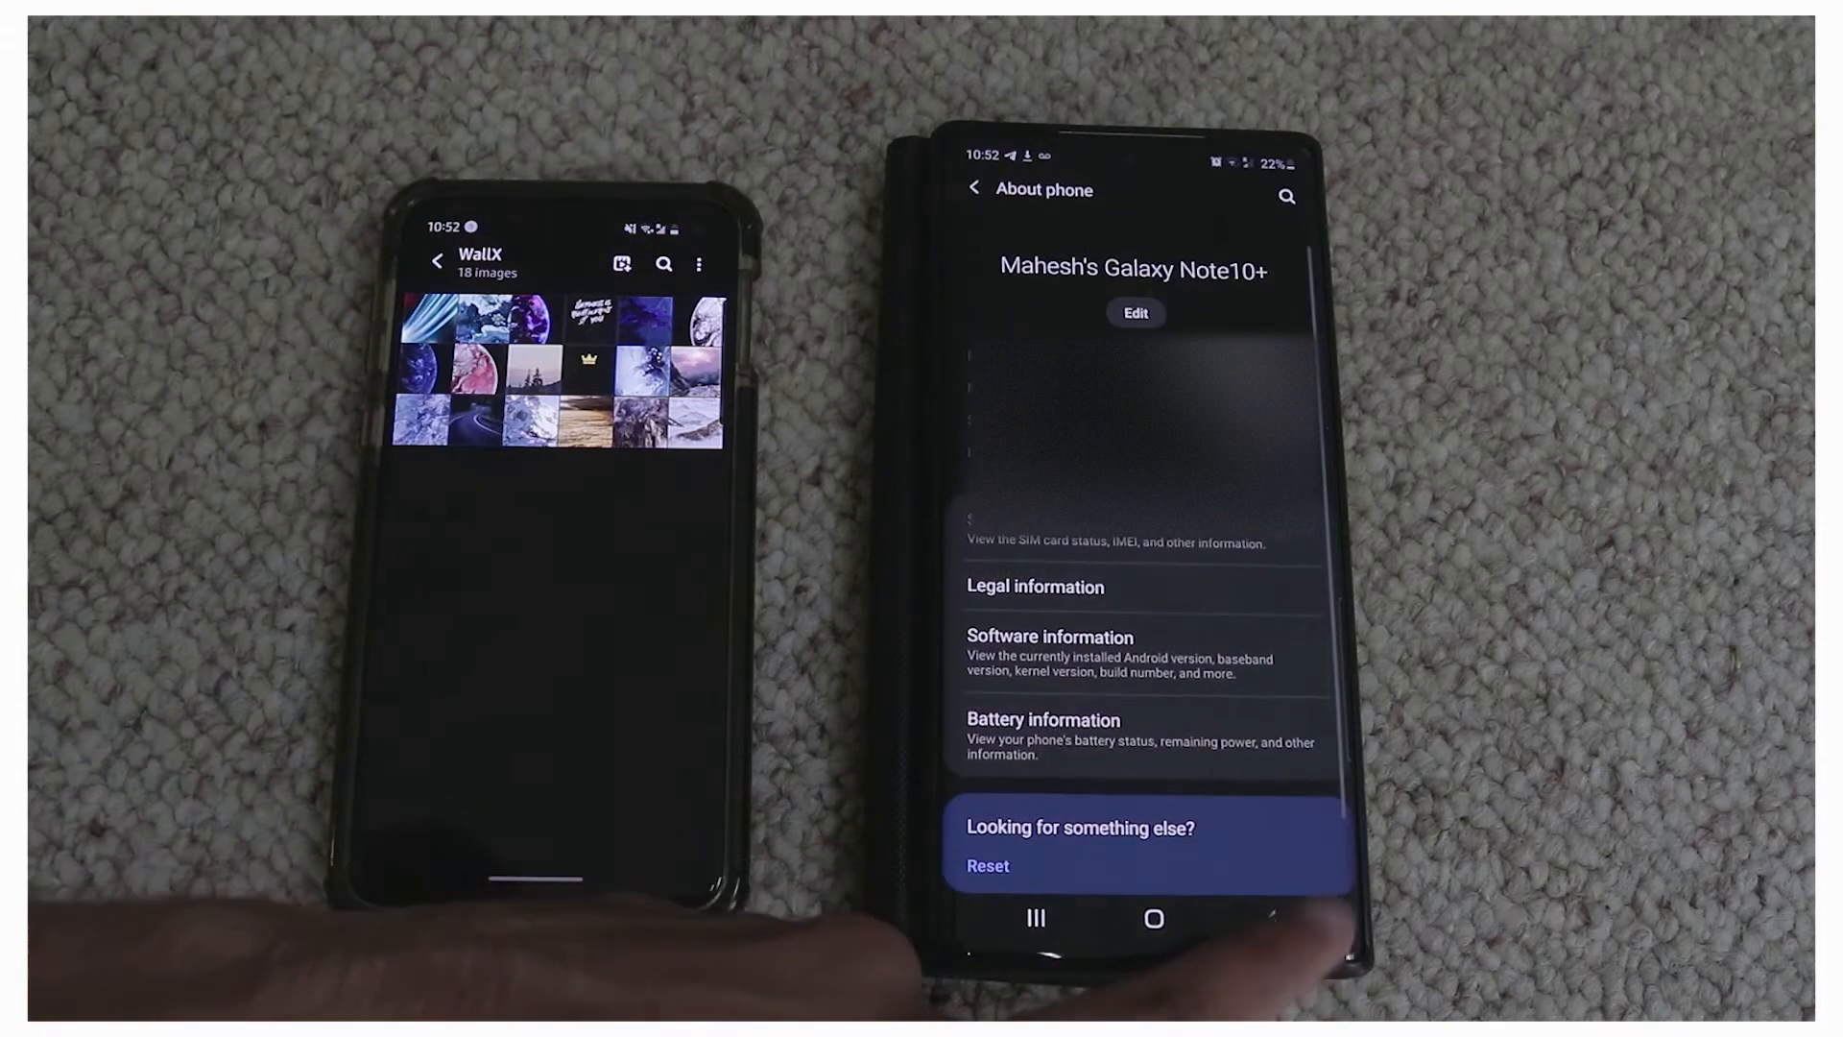
pyautogui.click(975, 188)
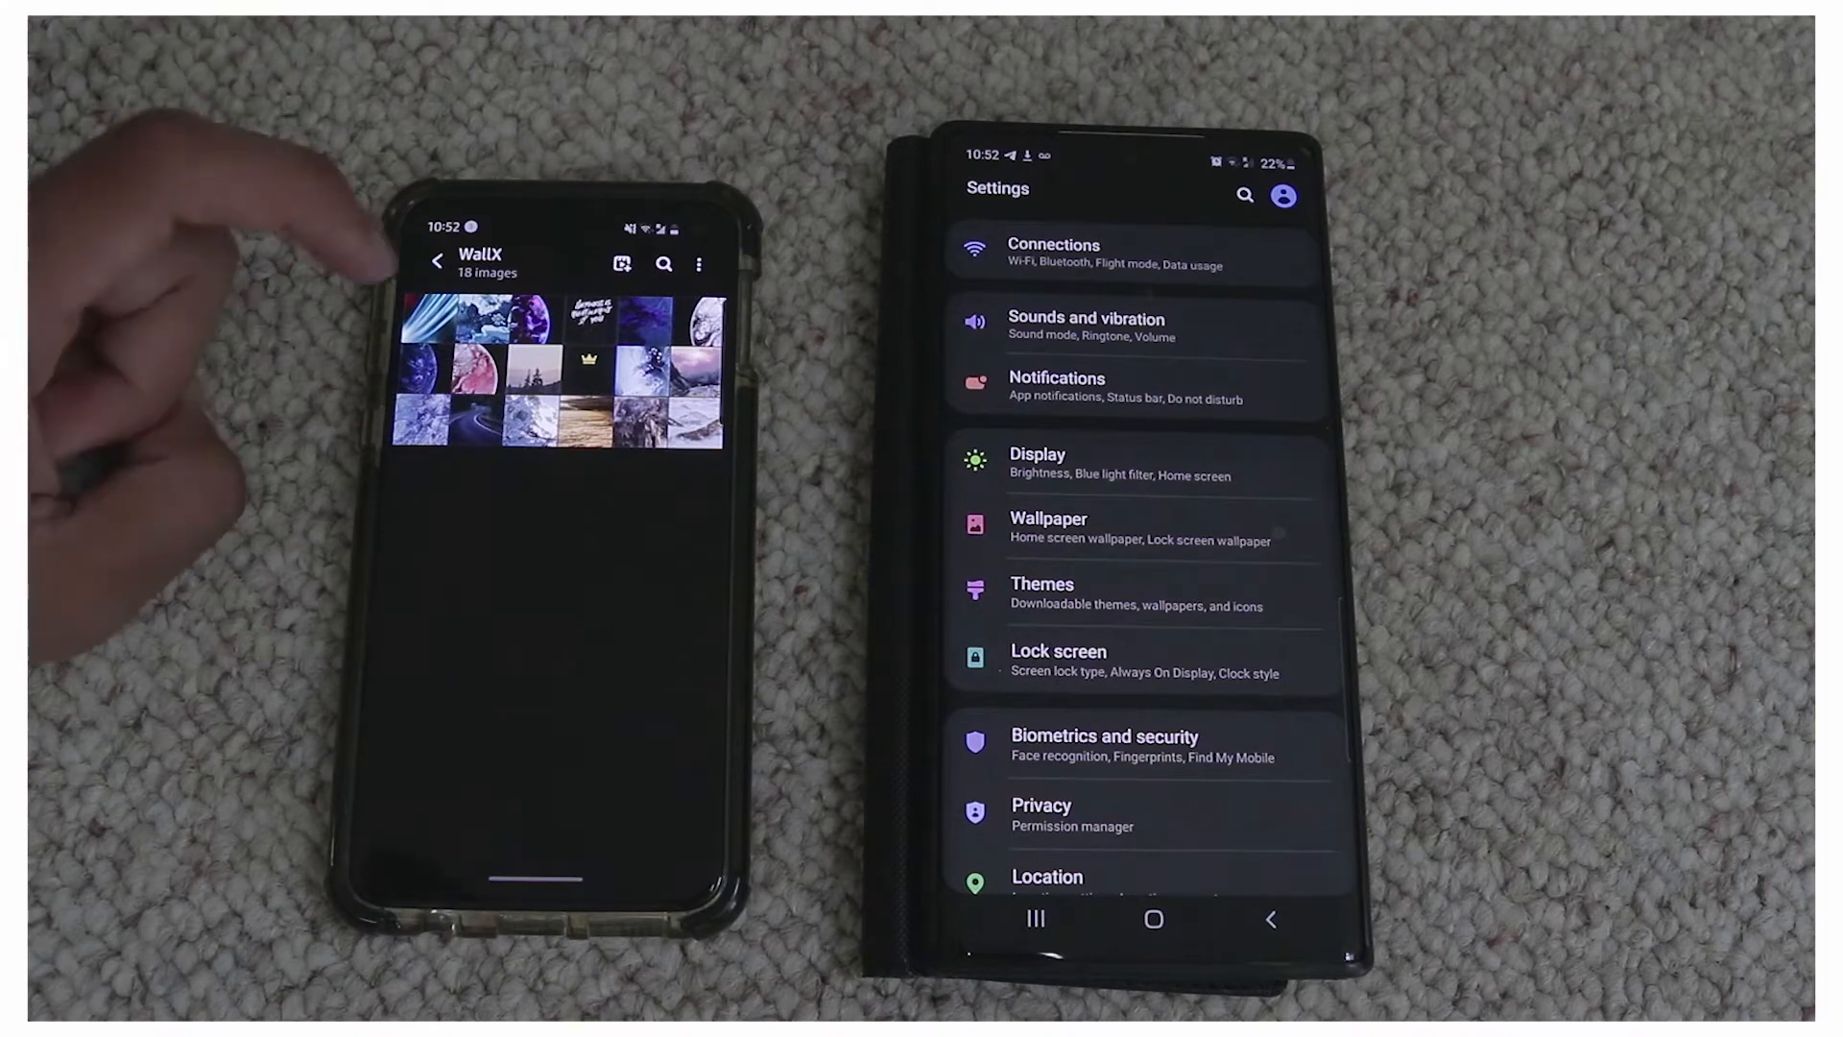
pyautogui.click(445, 311)
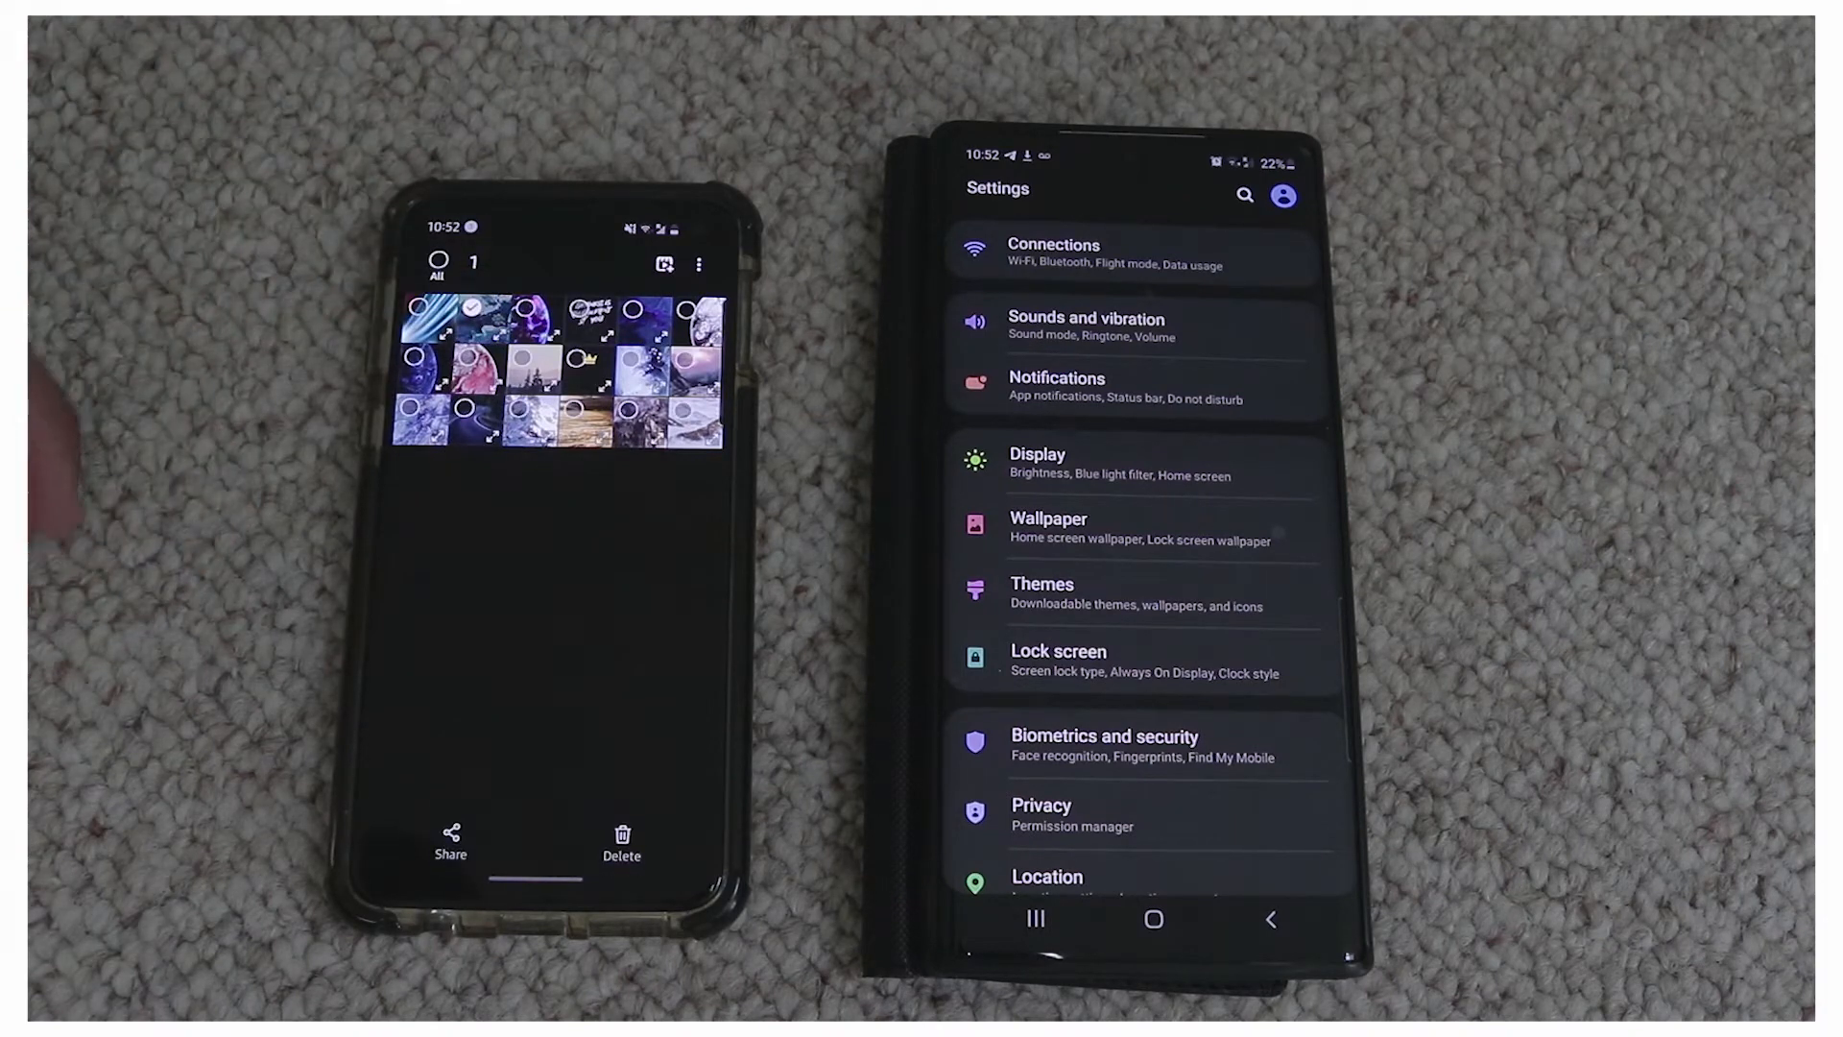
pyautogui.click(451, 844)
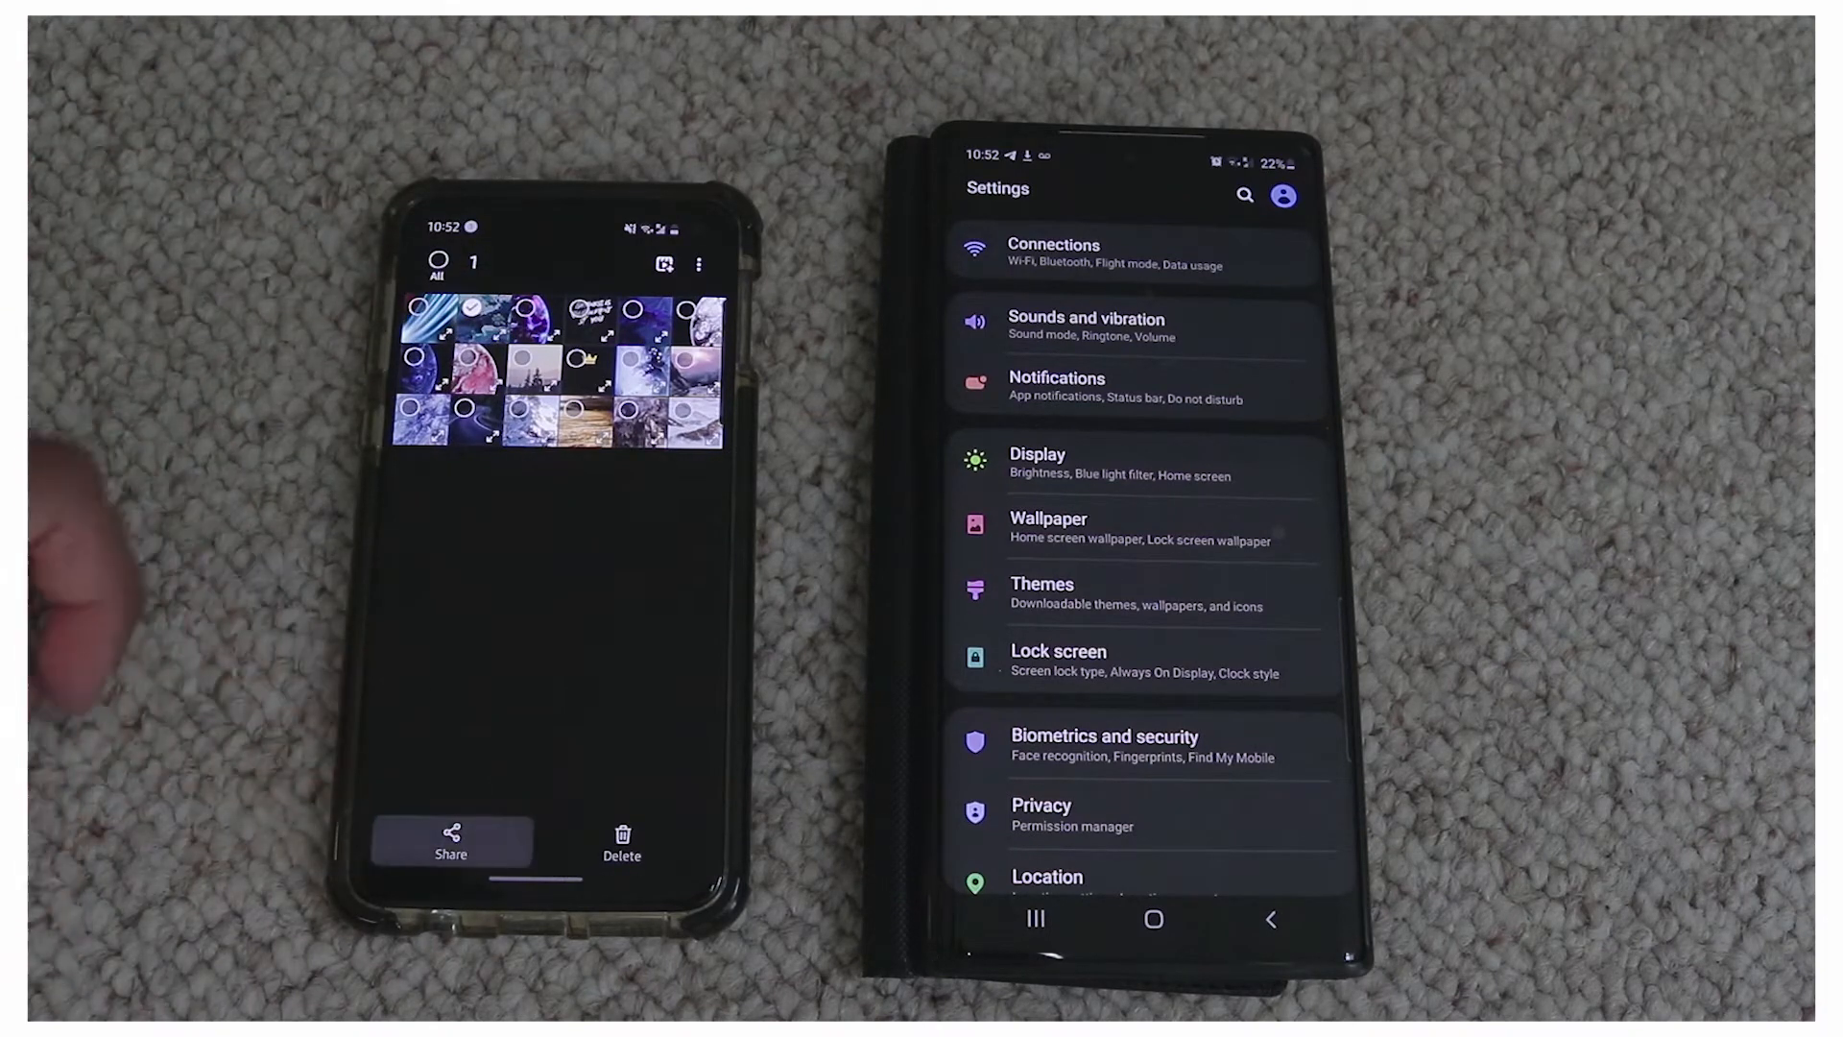
pyautogui.click(451, 839)
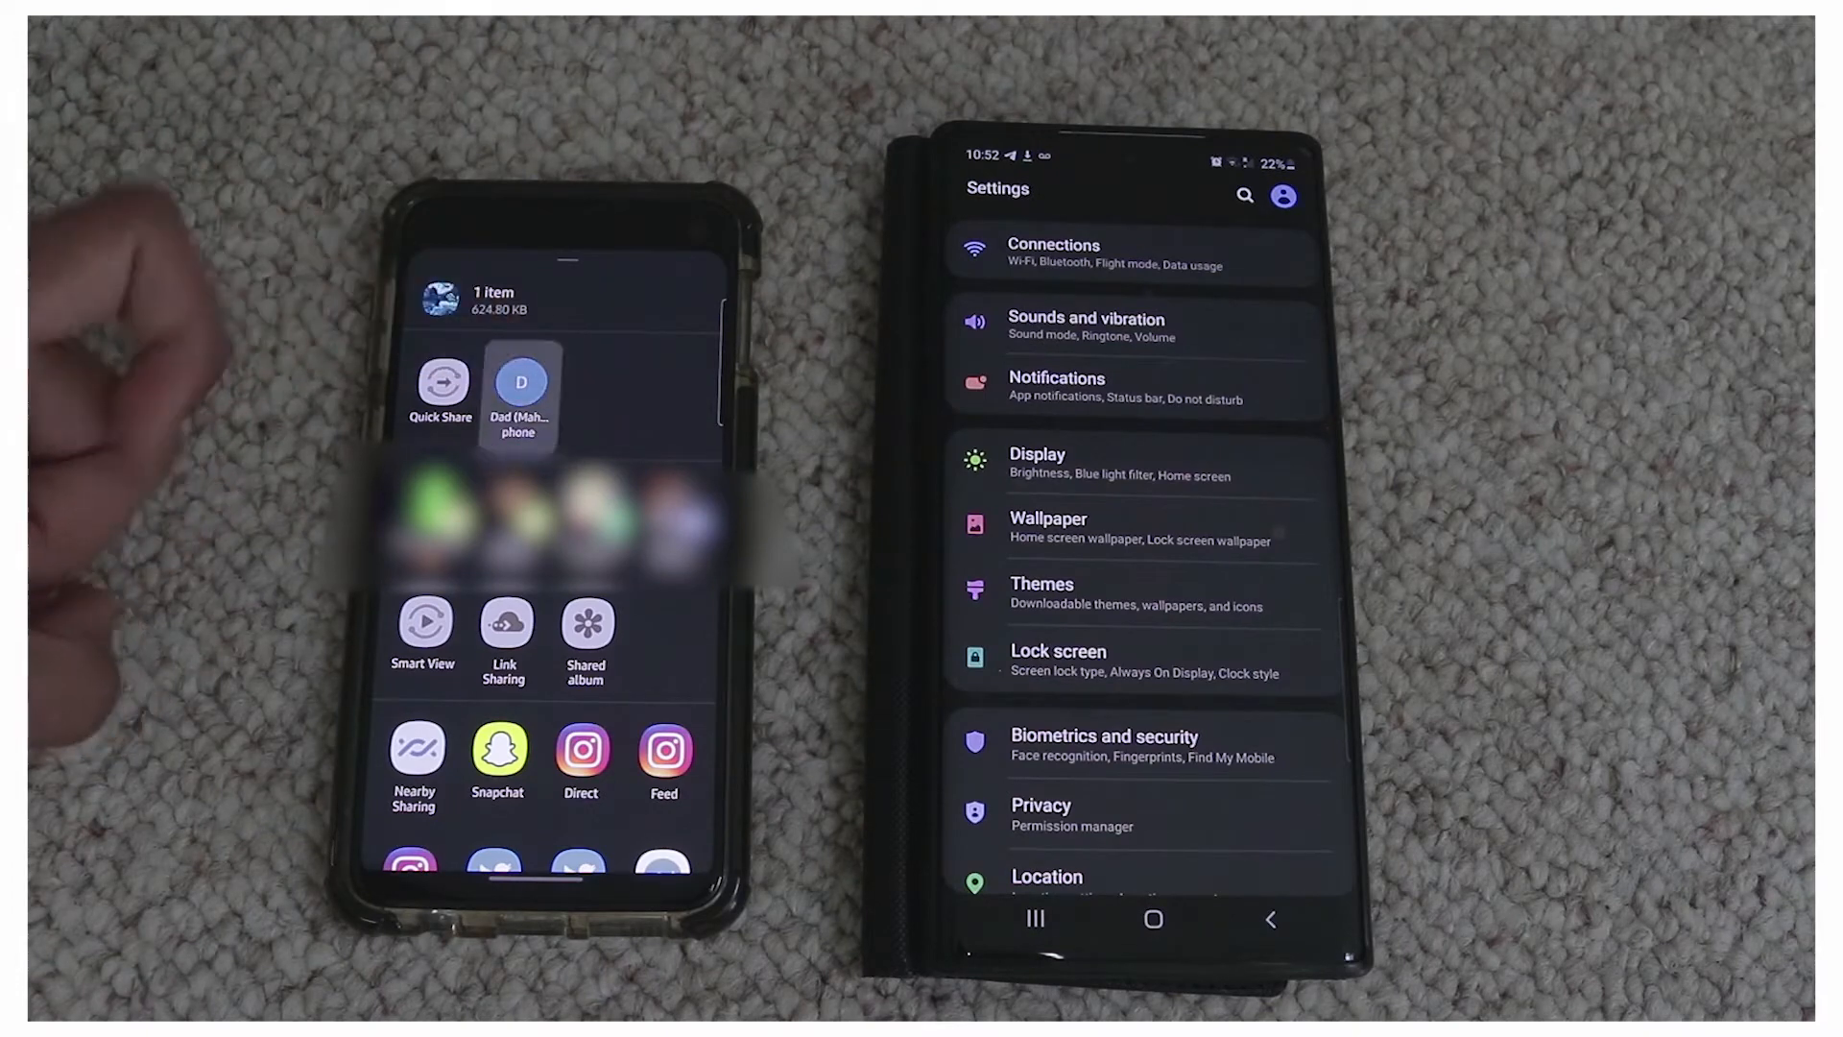
# - Dismiss the share sheet to return to the 18-image WallX album grid
pyautogui.click(520, 382)
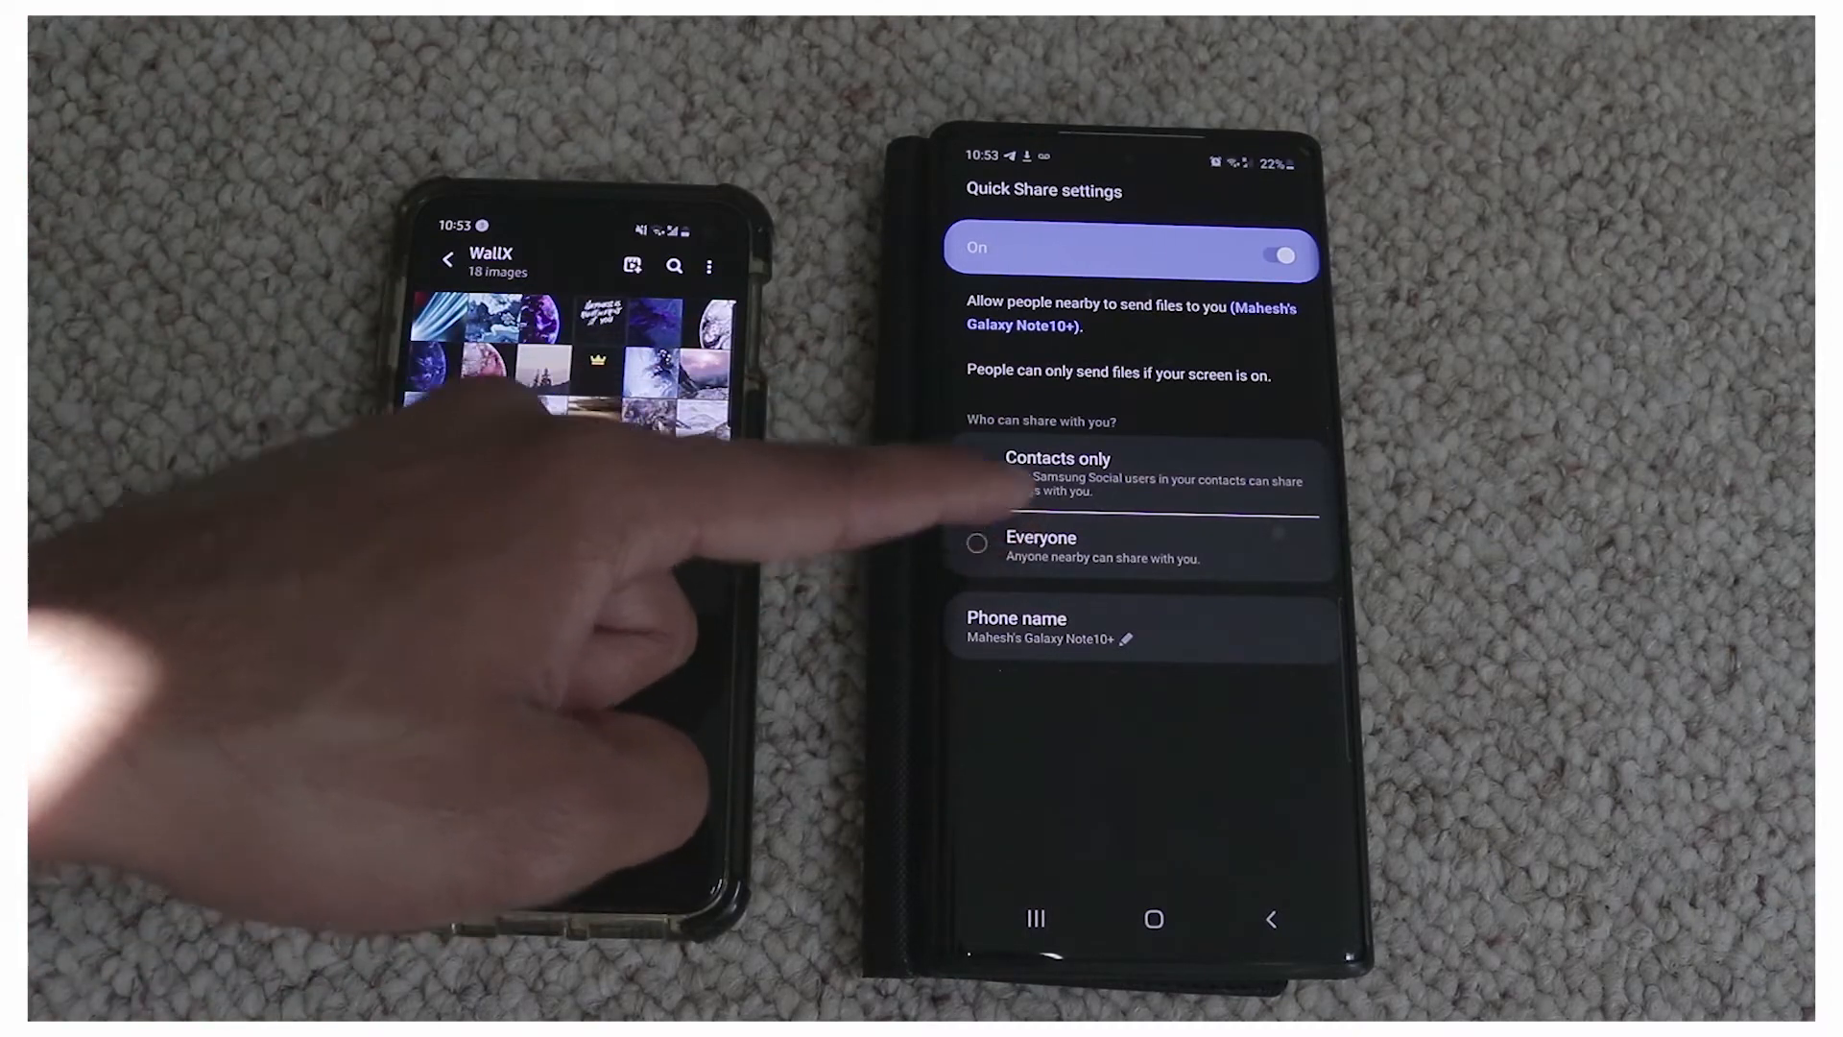
# - Leave the Quick Share settings page for the main Settings list
pyautogui.click(975, 543)
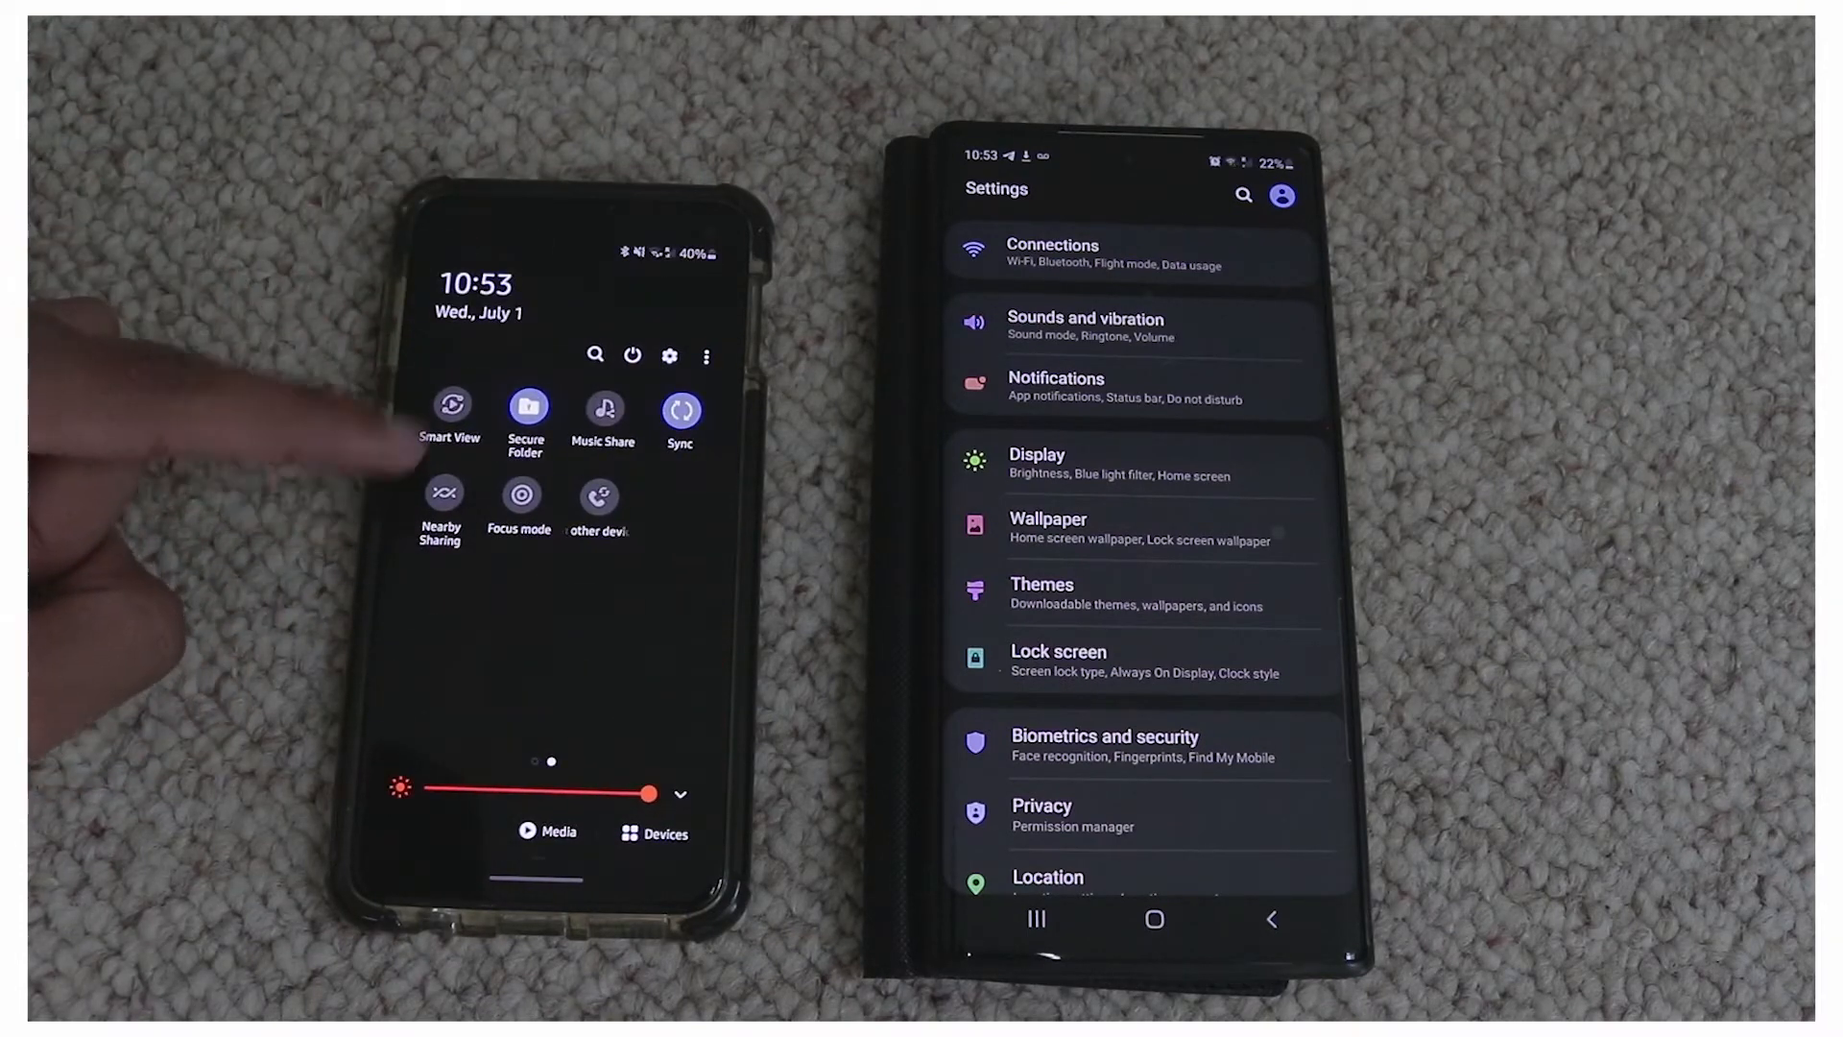
# - Close the quick panel showing the Nearby Sharing tile, returning to the WallX album
pyautogui.click(443, 492)
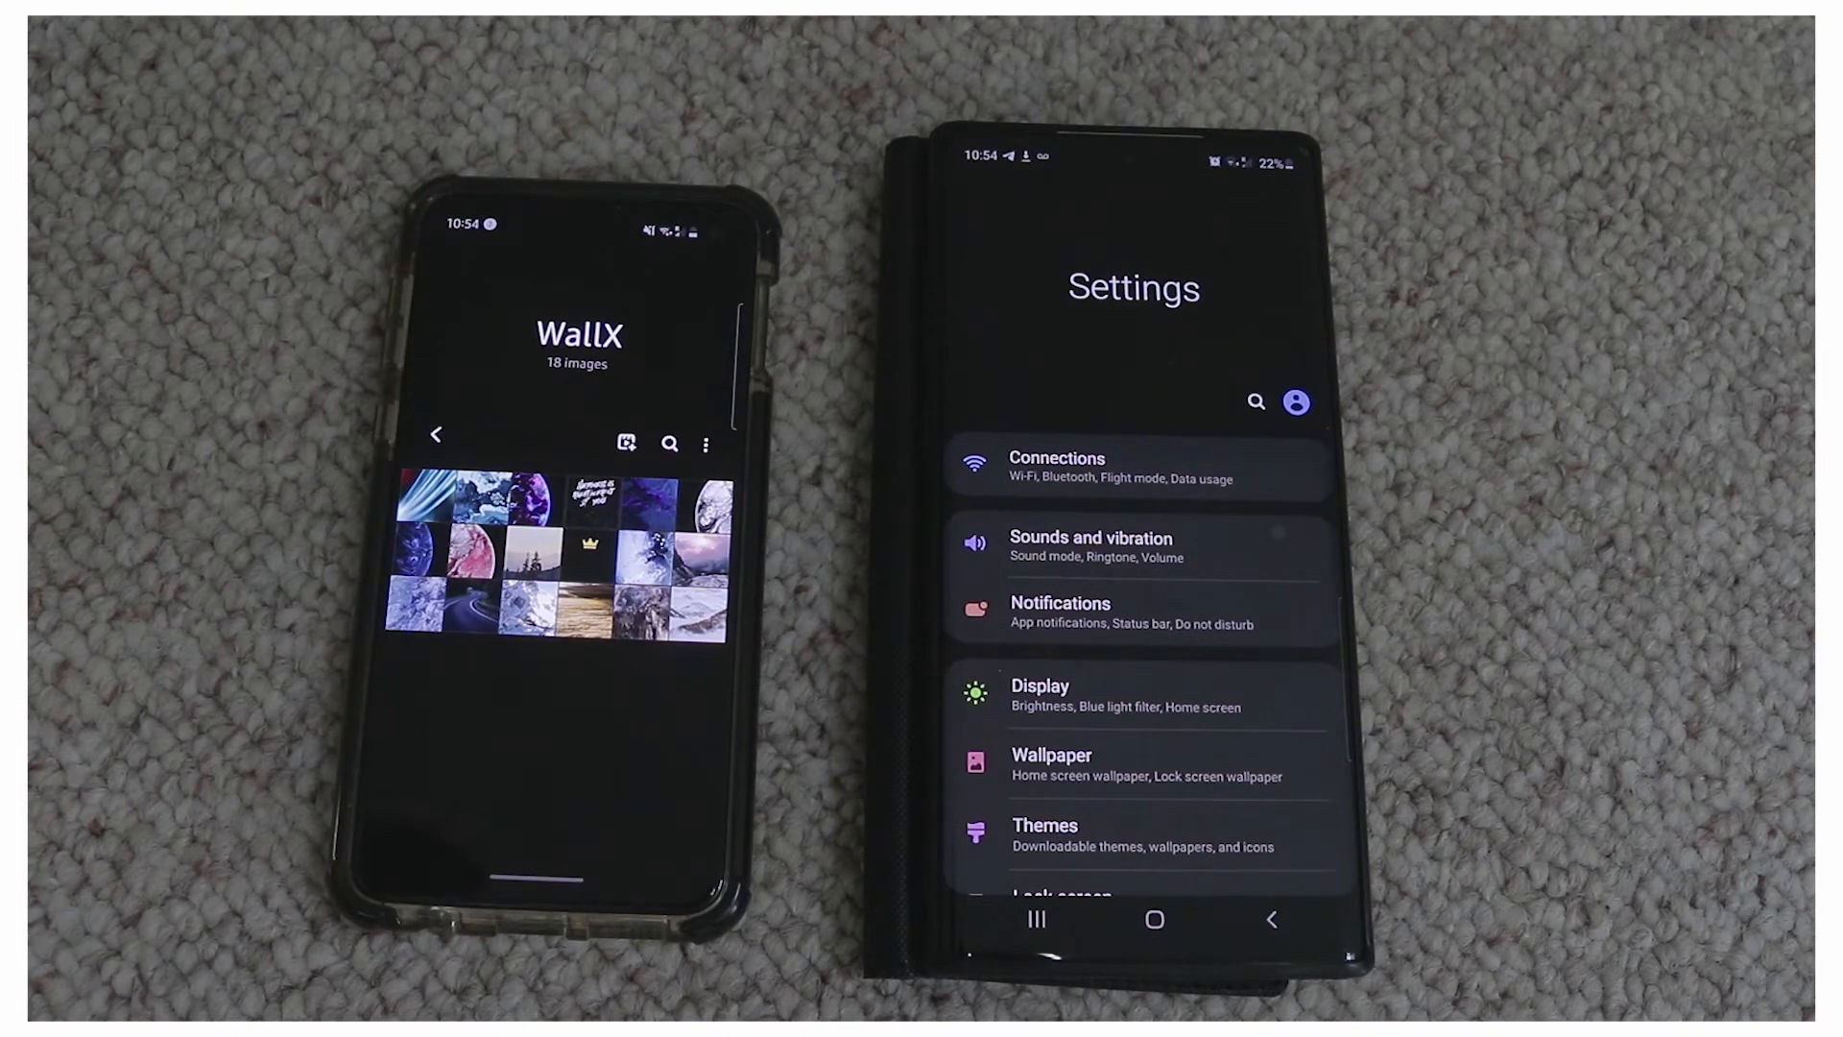
pyautogui.click(439, 494)
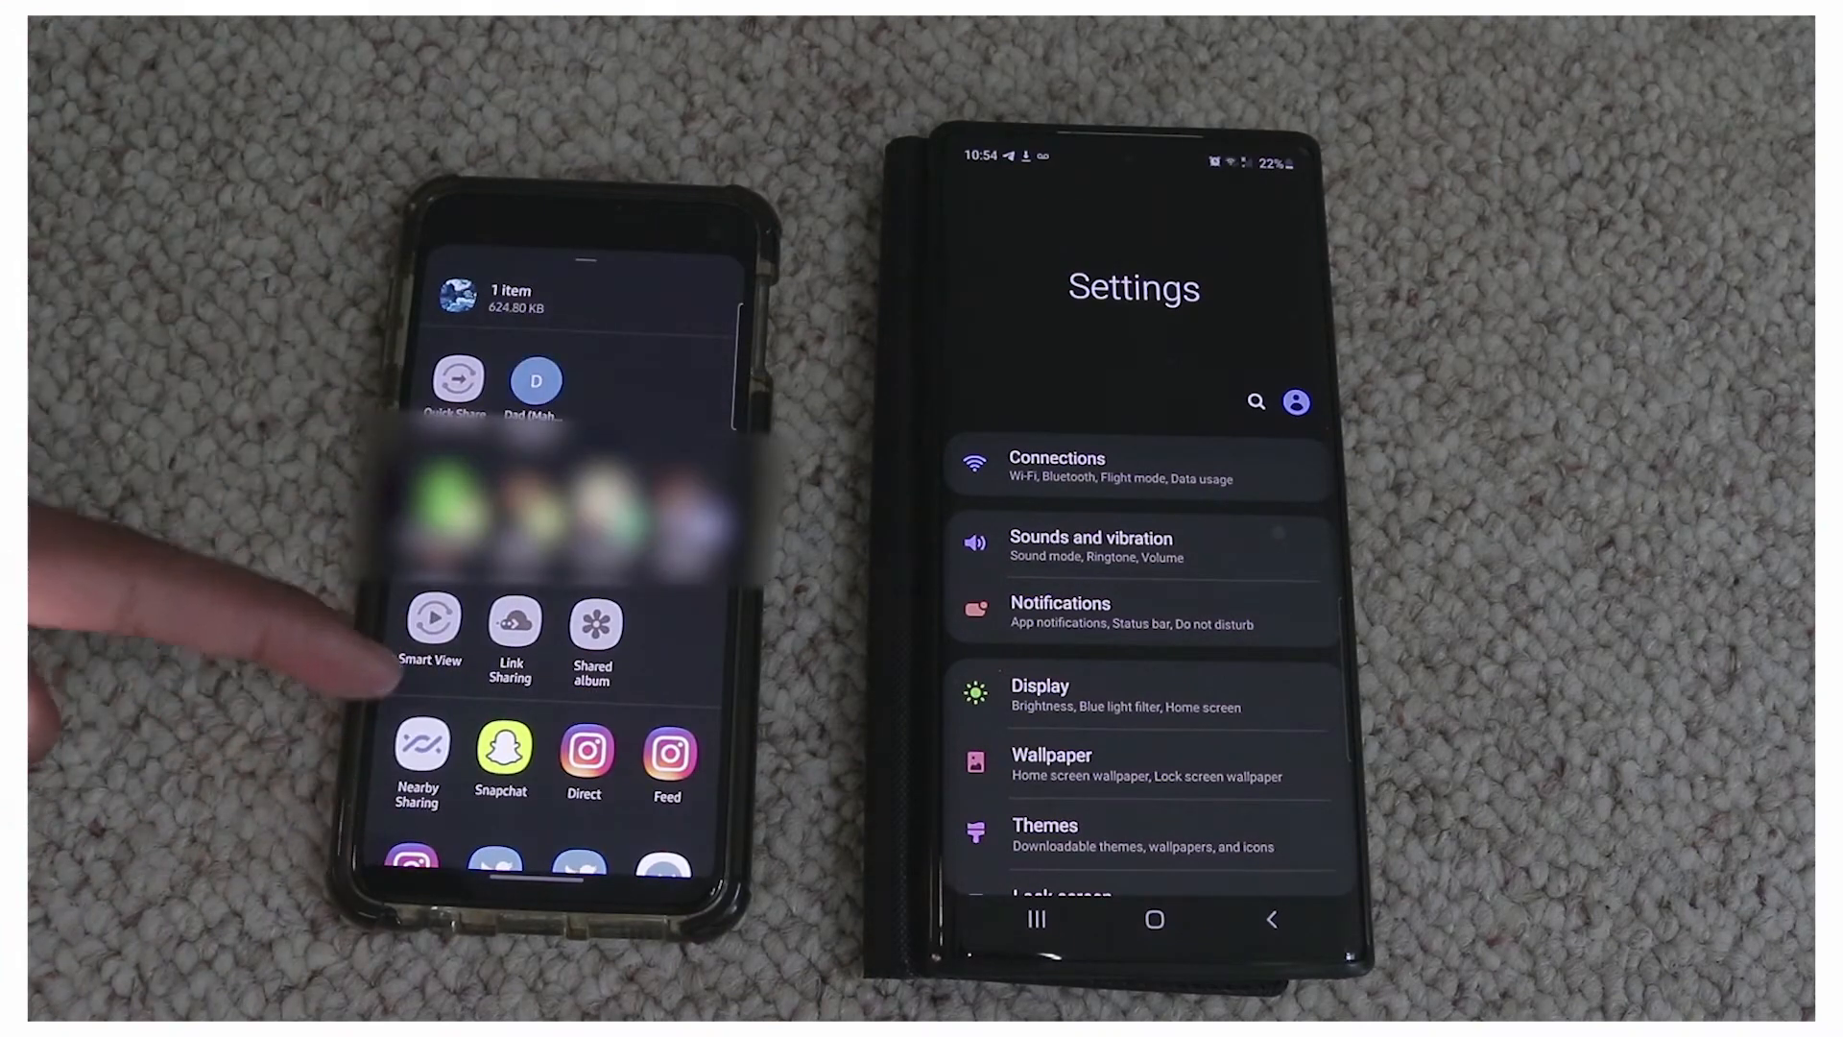
pyautogui.click(414, 764)
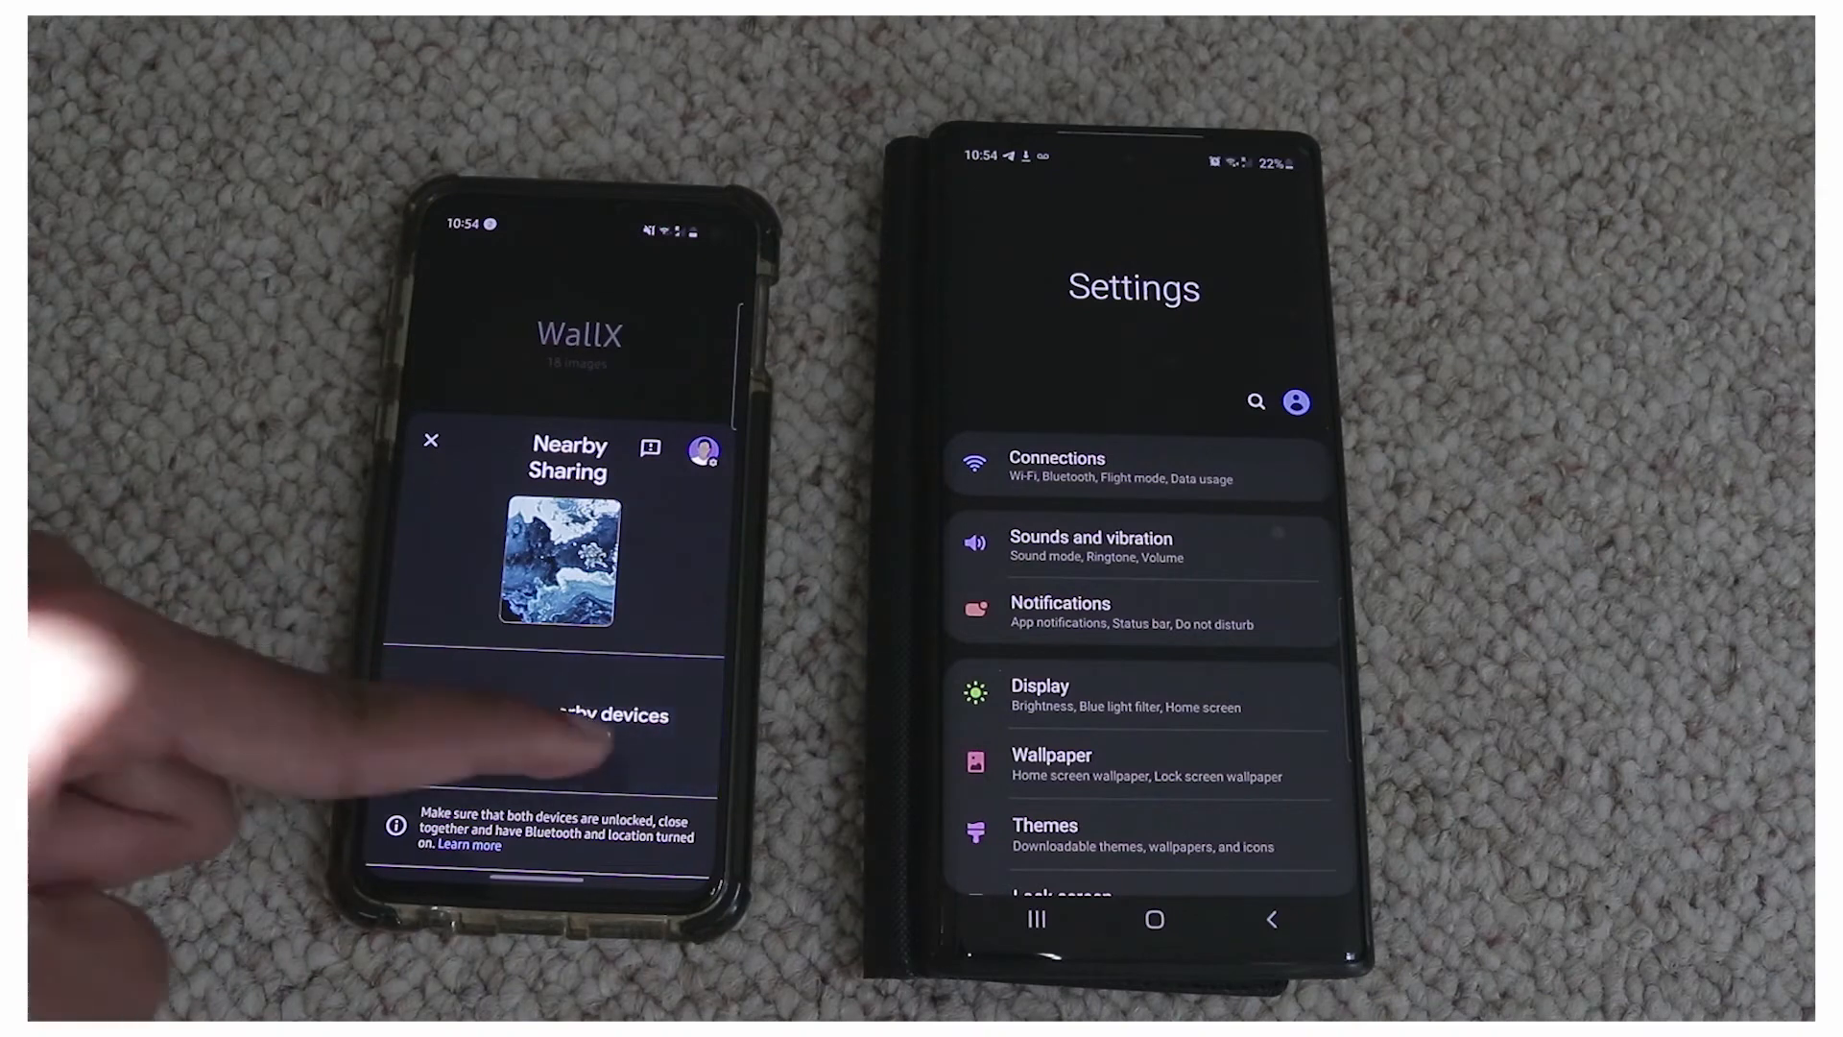
pyautogui.click(564, 714)
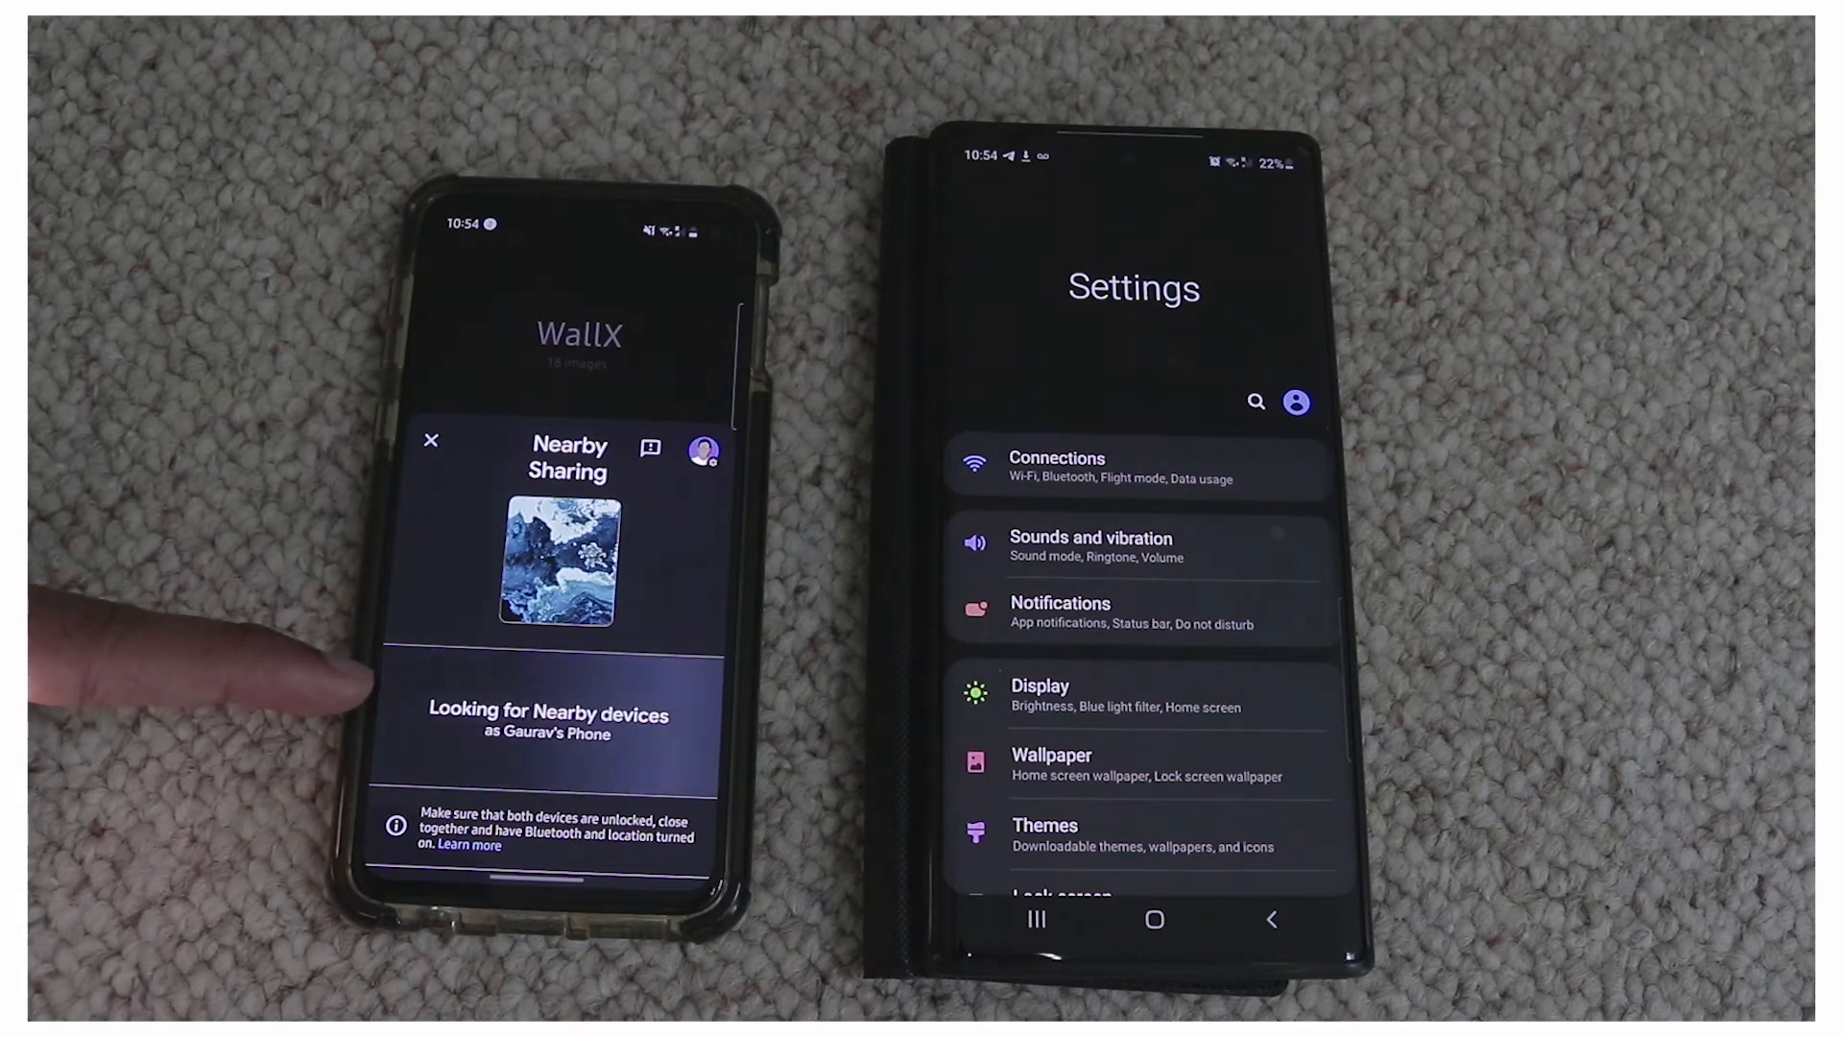
pyautogui.click(430, 440)
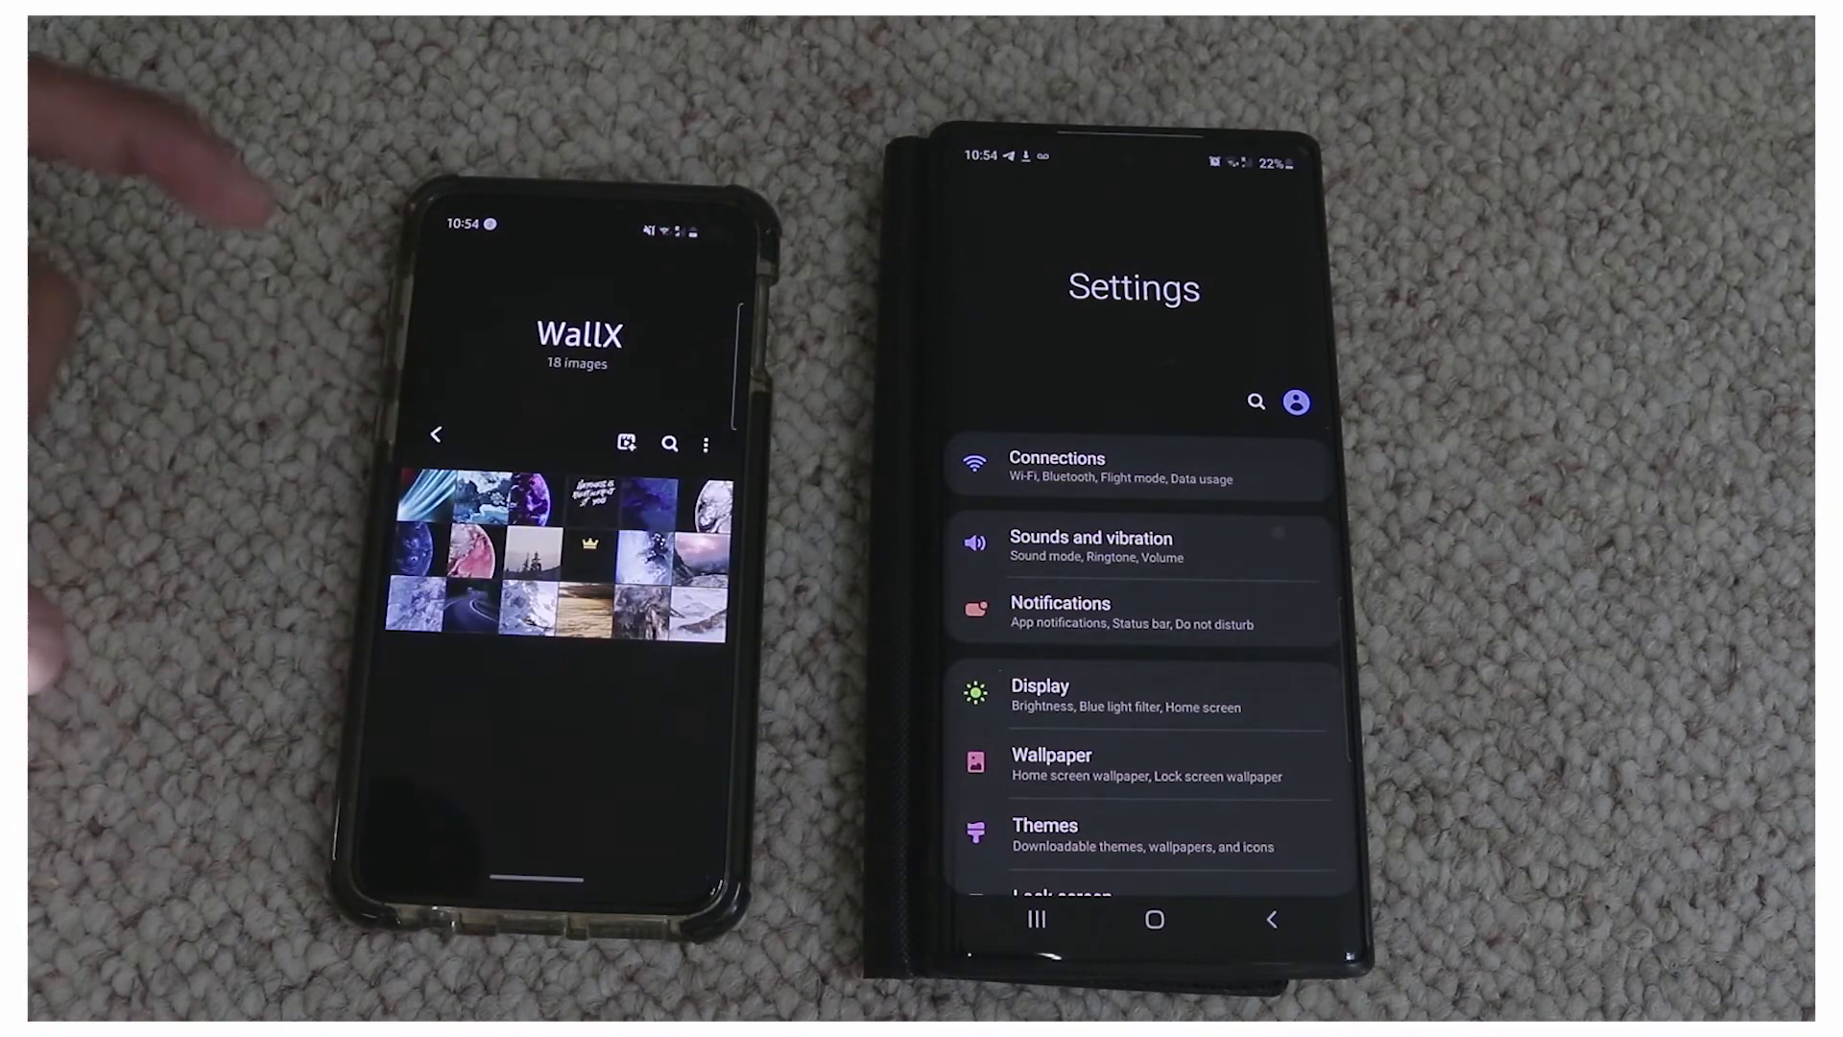